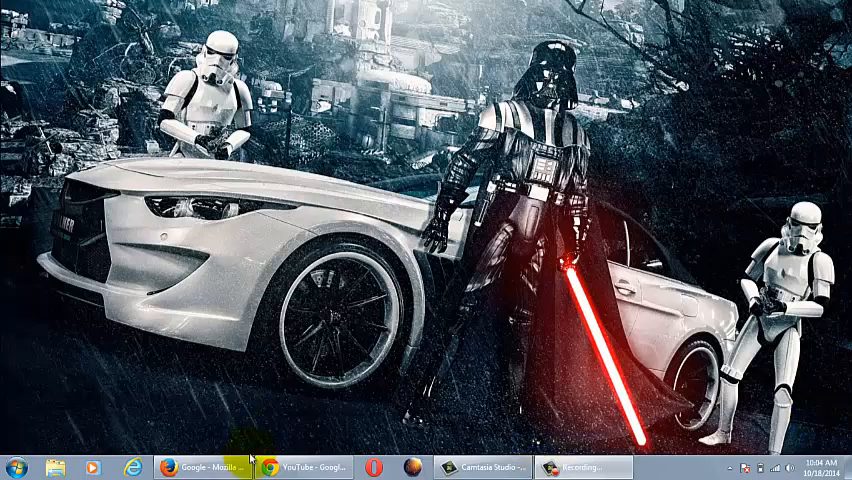
Step: Search Google for "xss challenges" from the Firefox search bar
left_click(196, 468)
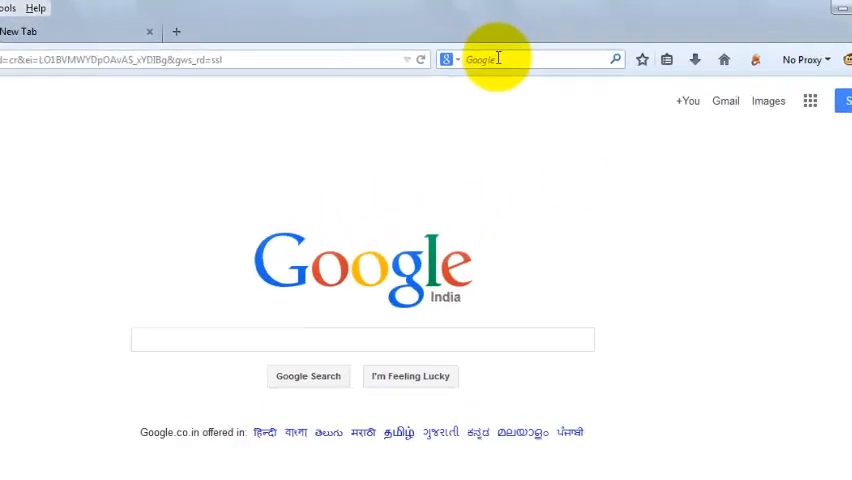
type("xss challenges")
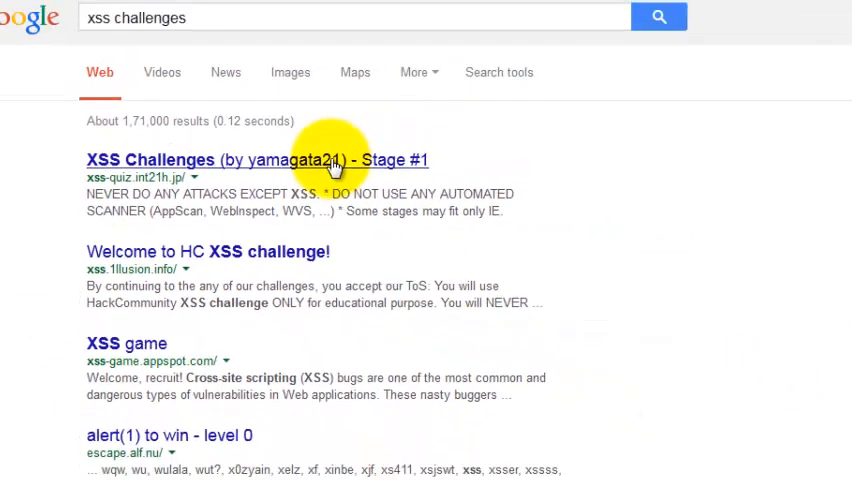
Step: Open the XSS Challenges Stage #1 result from the Google listing
left_click(256, 160)
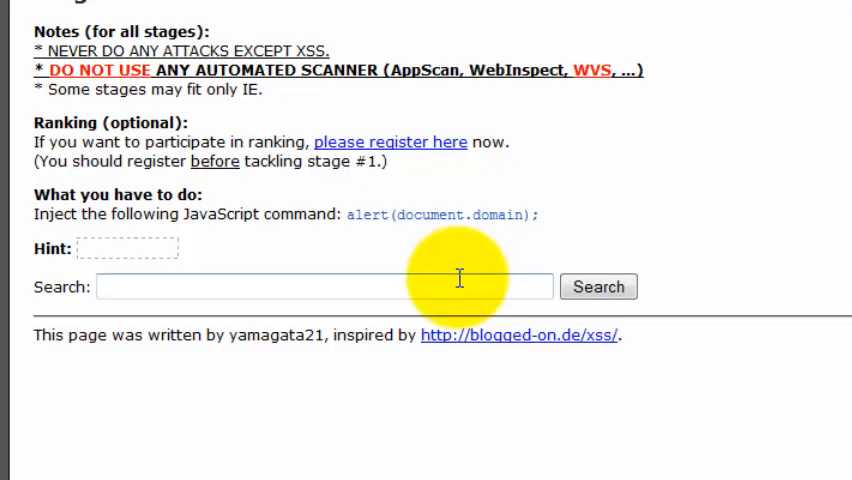
Step: Submit the test string xss<>{};" in the Stage #1 search form to probe escaping
left_click(300, 288)
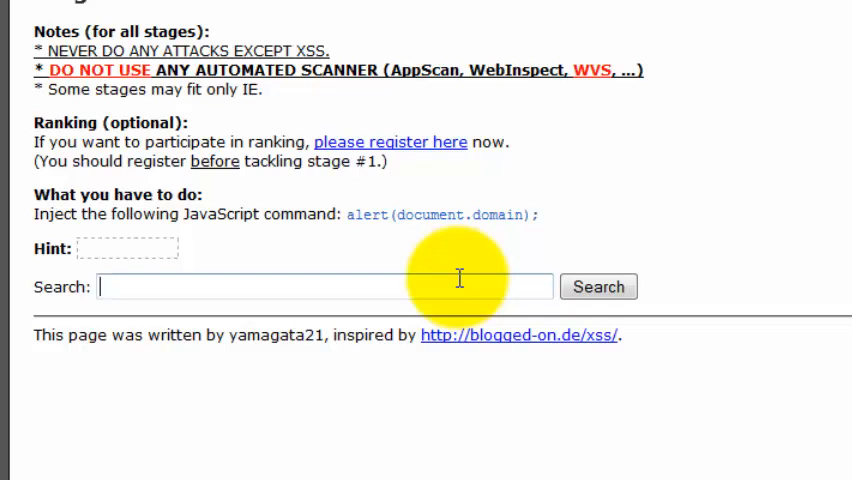
mouse_move(560, 276)
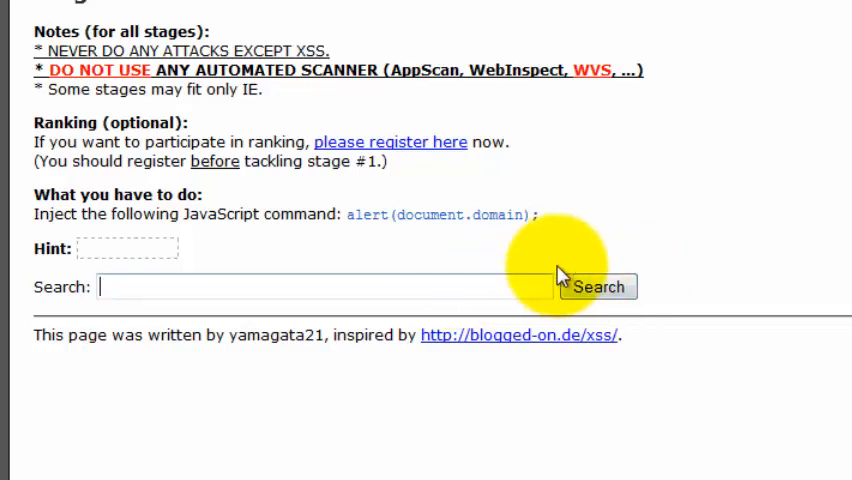
left_click(320, 288)
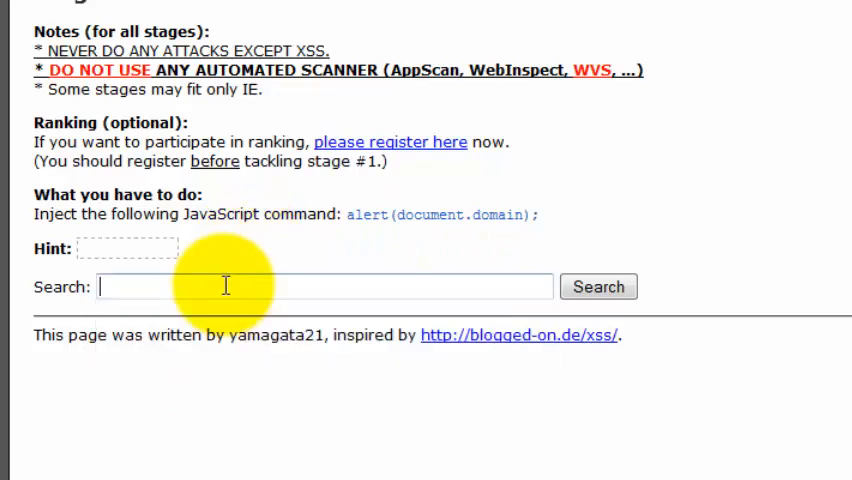
type("xss<>")
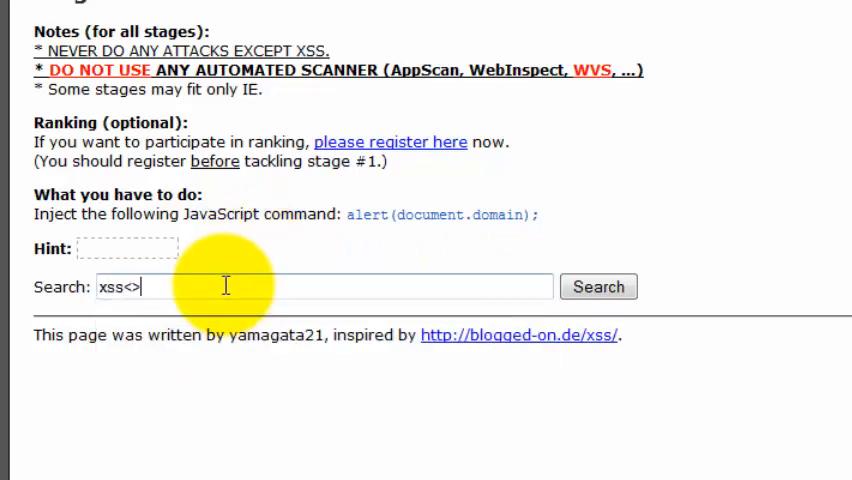
type("{}")
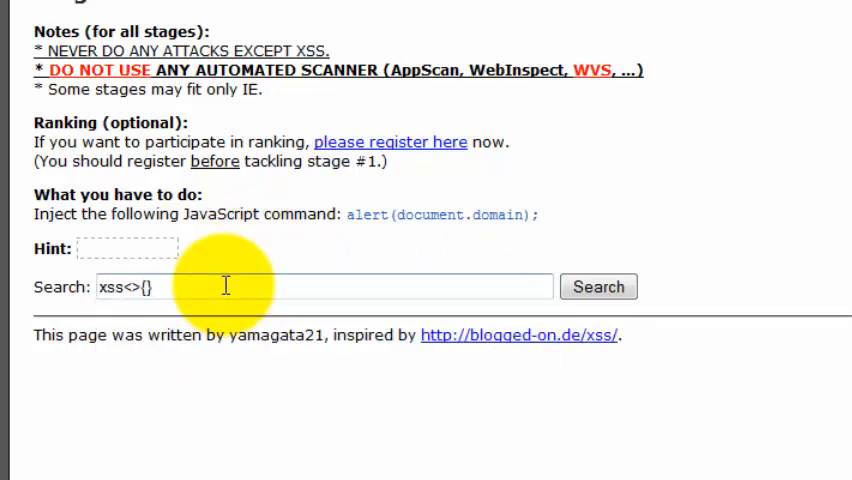
type(";'\"")
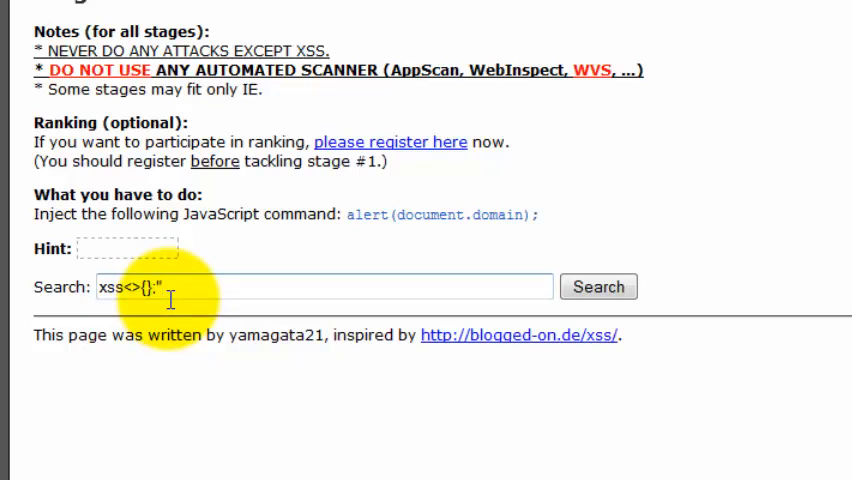
mouse_move(256, 280)
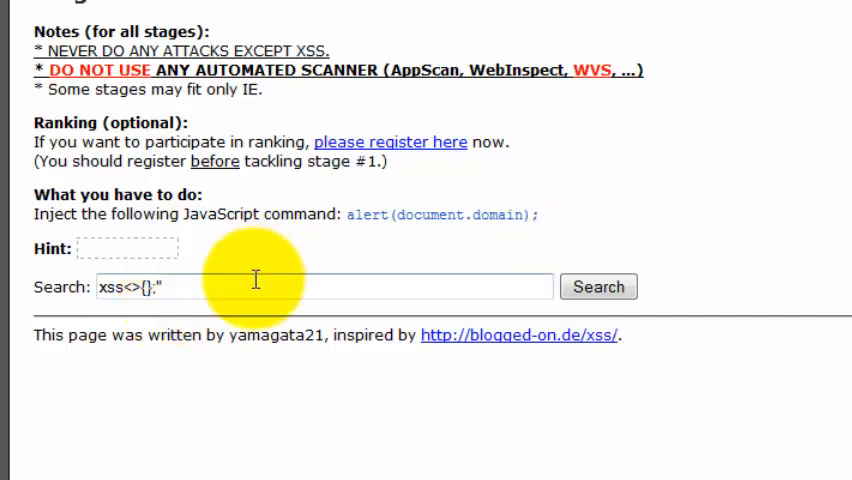
mouse_move(598, 288)
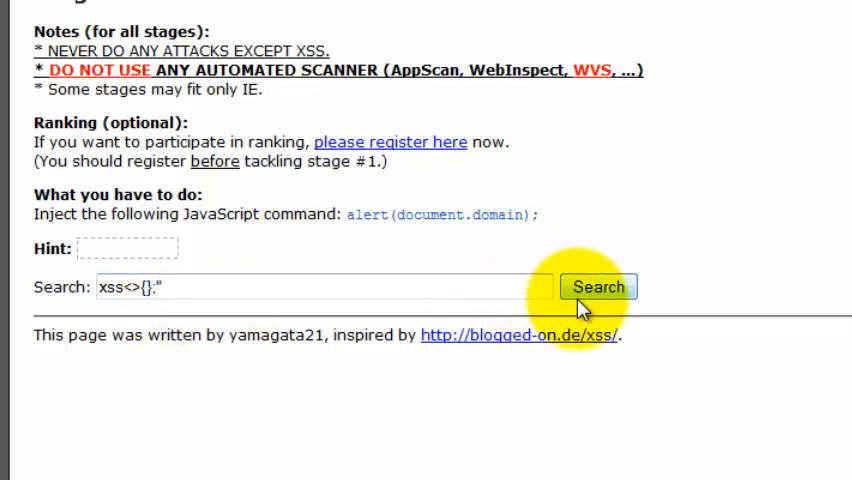
left_click(596, 288)
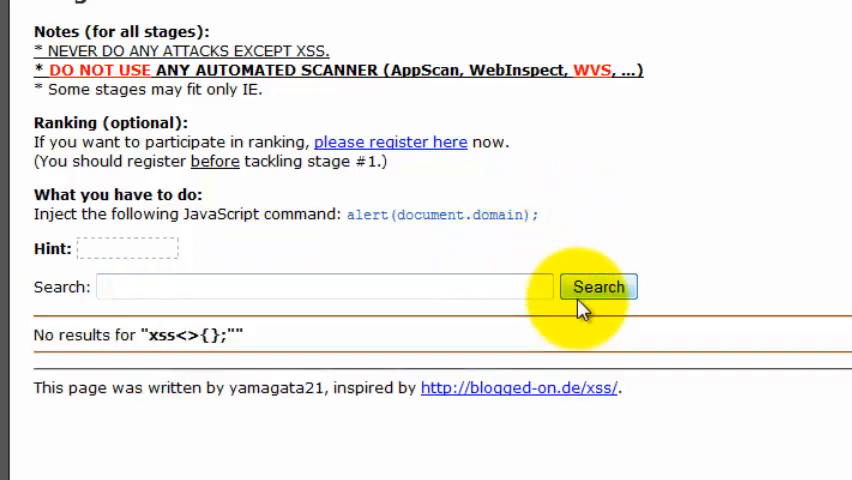
mouse_move(250, 330)
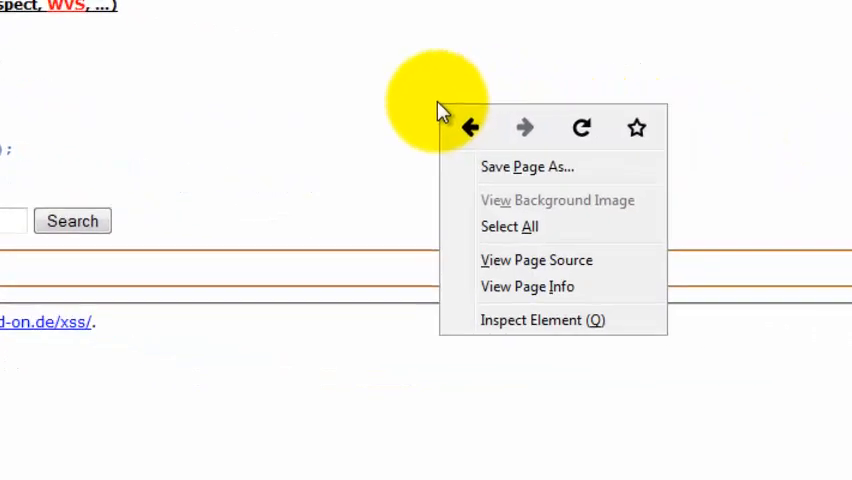
left_click(536, 260)
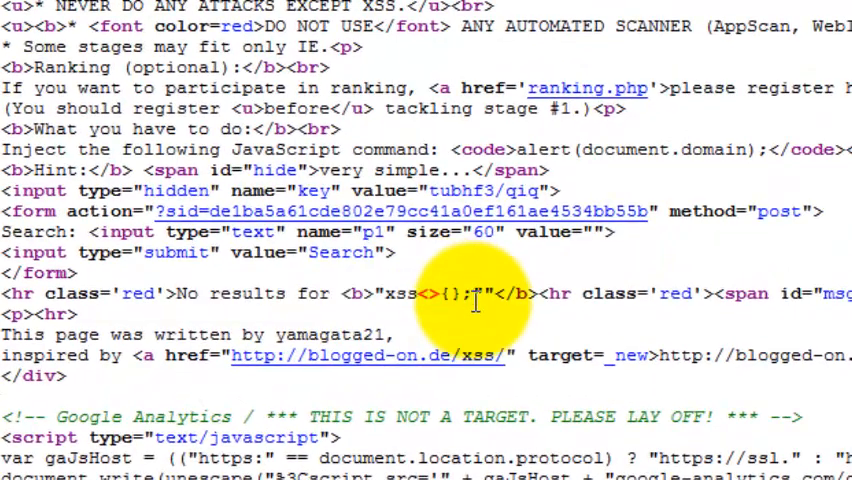
scroll("up", 3)
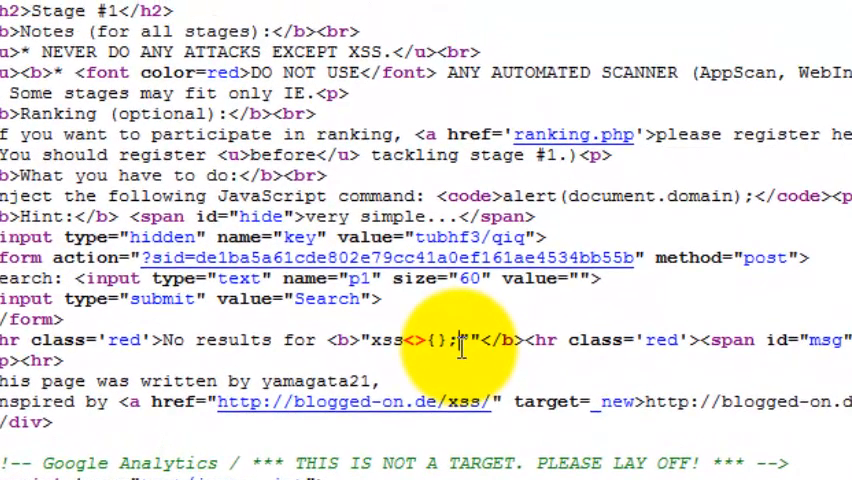
double_click(384, 340)
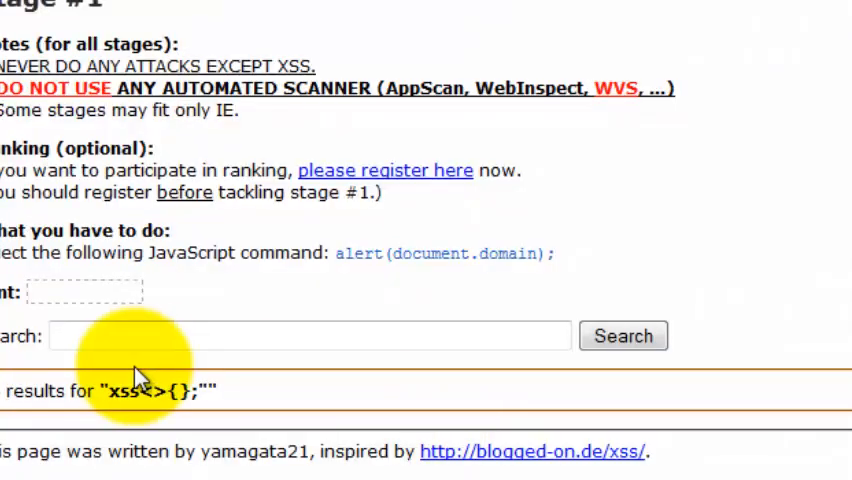
Step: Enter the opening and closing <script> tags into the search field
double_click(150, 392)
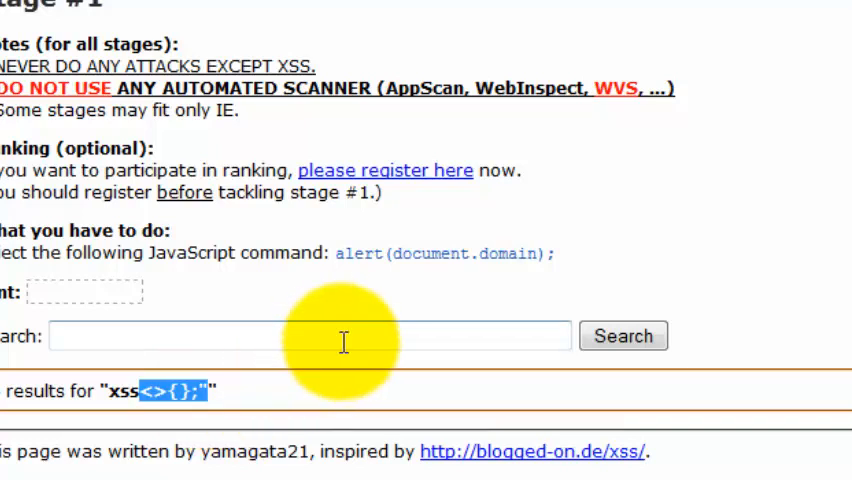
type("<")
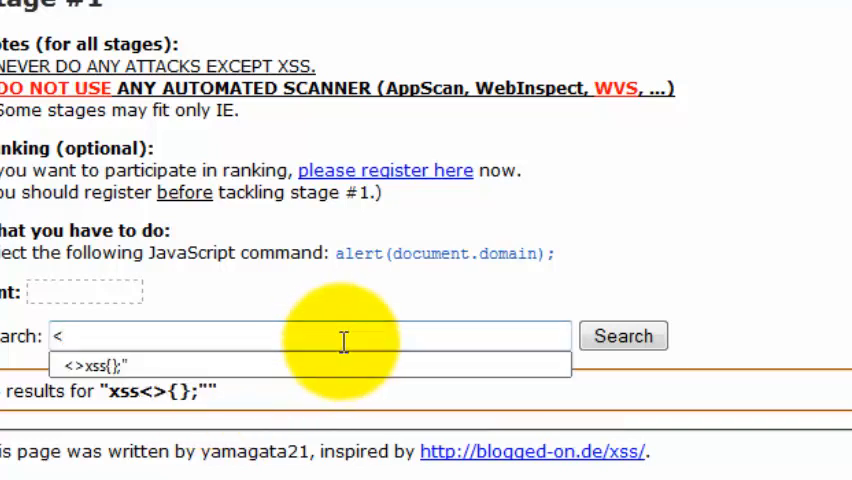
type("s")
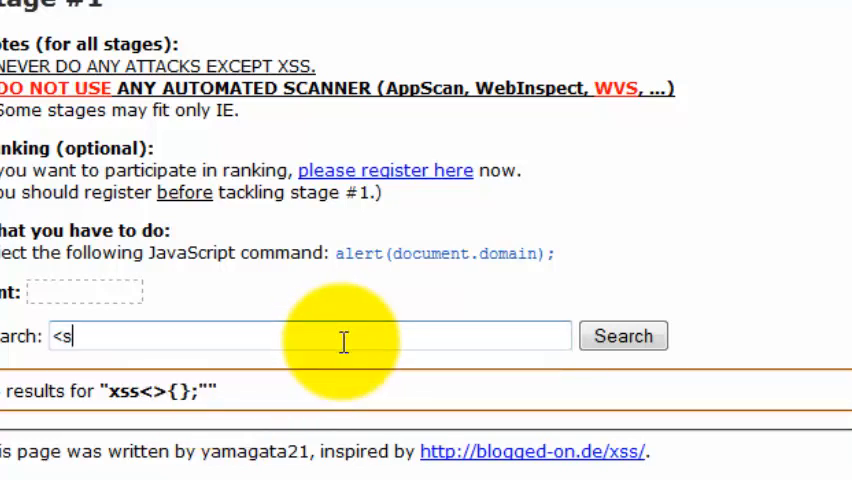
type("cr")
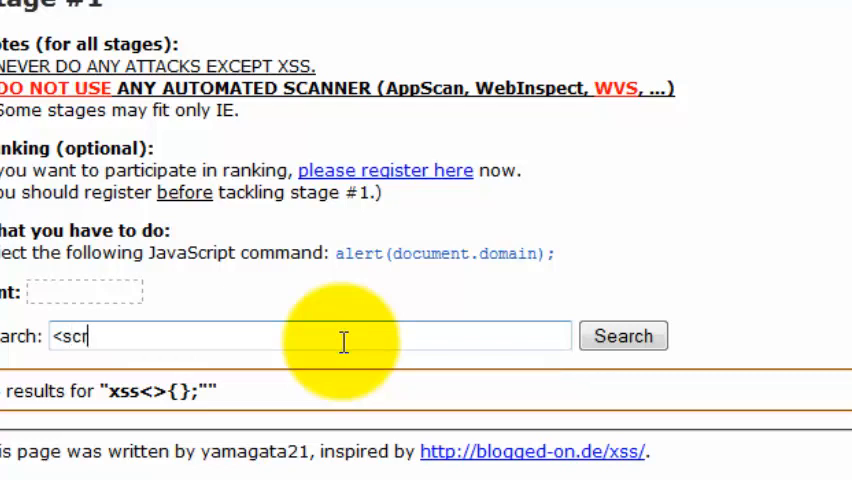
type("ipt><s")
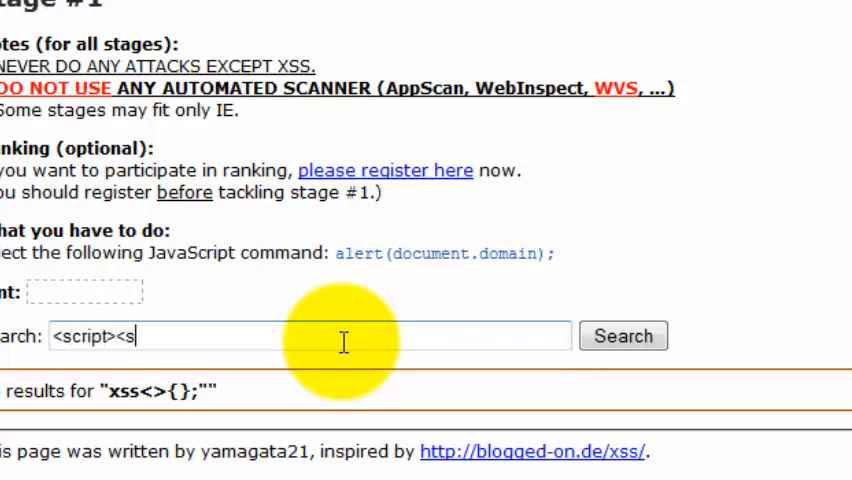
type("cript")
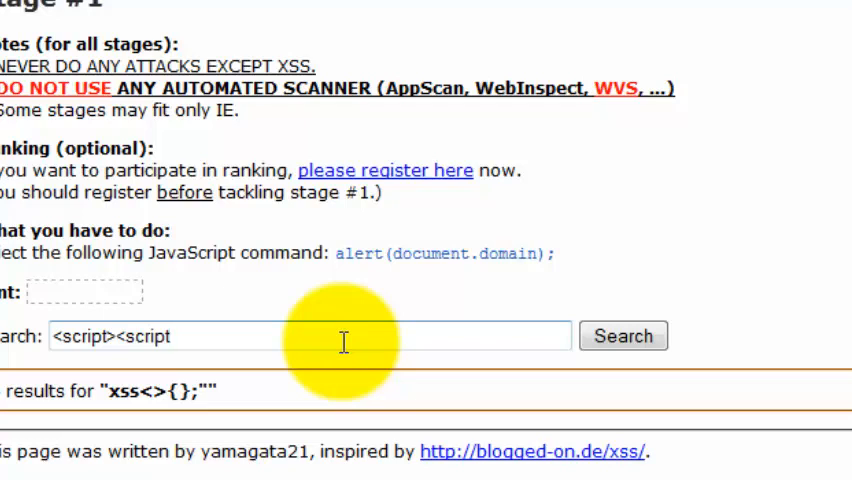
Step: Fill the script body with alert(document.domain); completing the payload
double_click(444, 252)
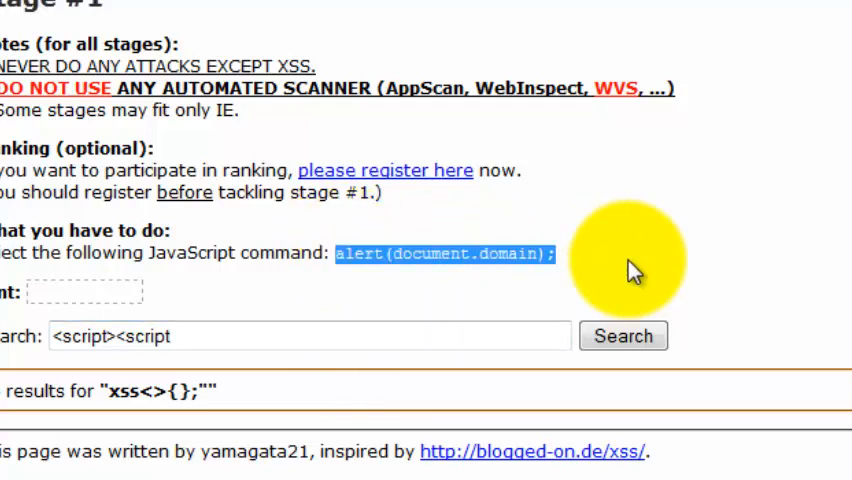
mouse_move(228, 336)
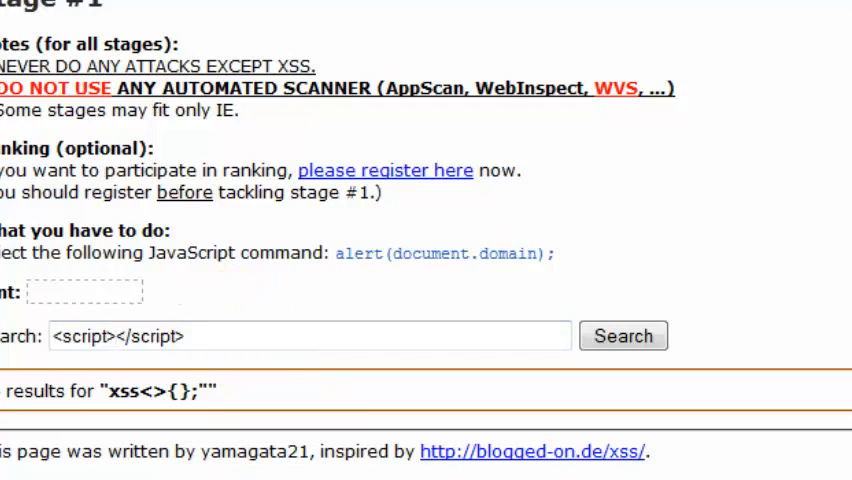
mouse_move(210, 332)
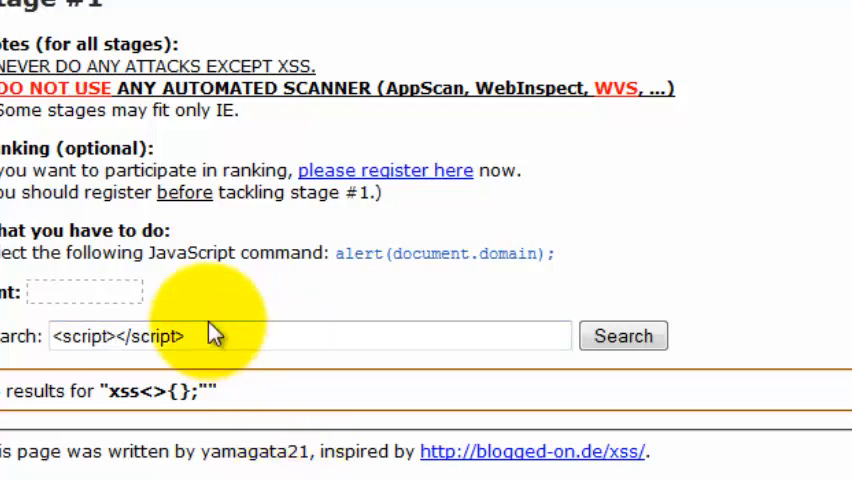
type("alert(document")
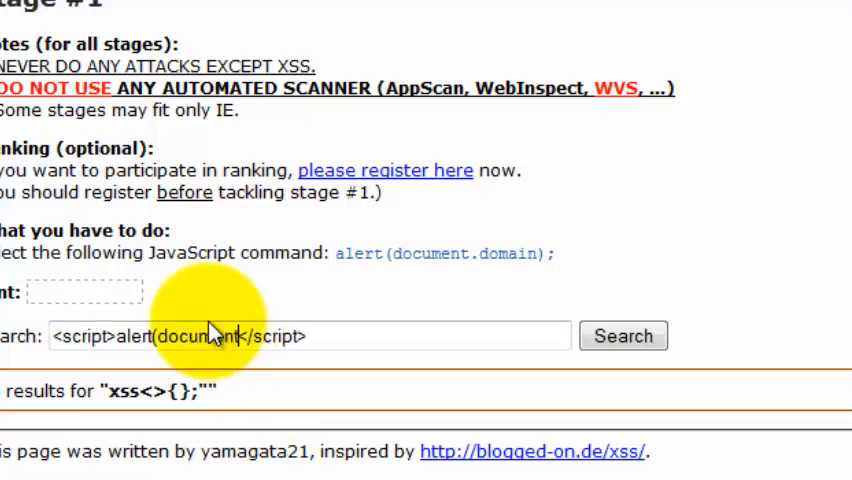
type(".domain);")
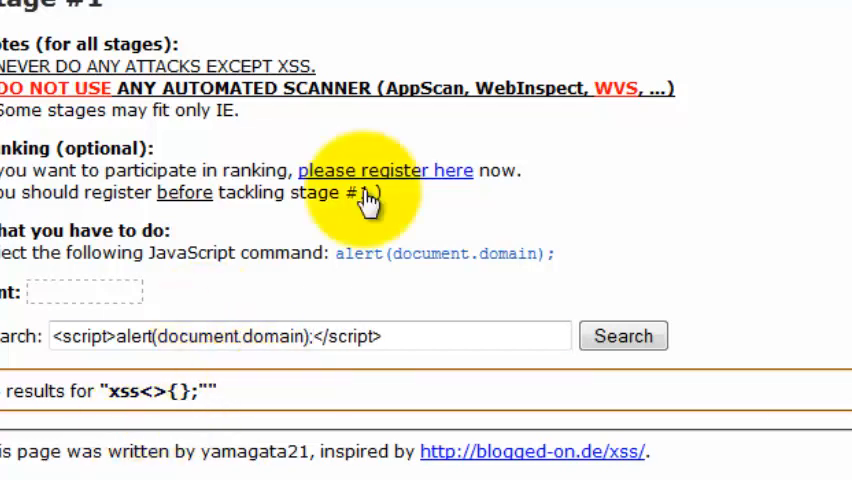
mouse_move(624, 336)
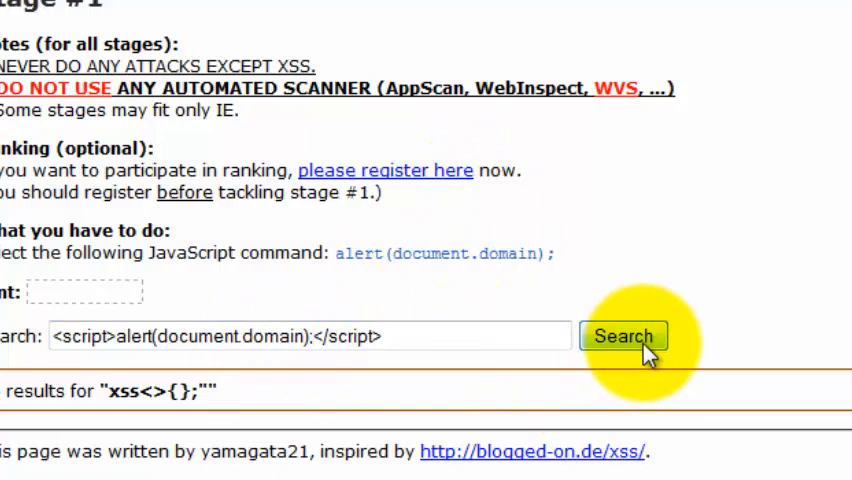
Step: Submit the payload and acknowledge the xss-quiz.int21h.jp alert to complete Stage #1
left_click(624, 336)
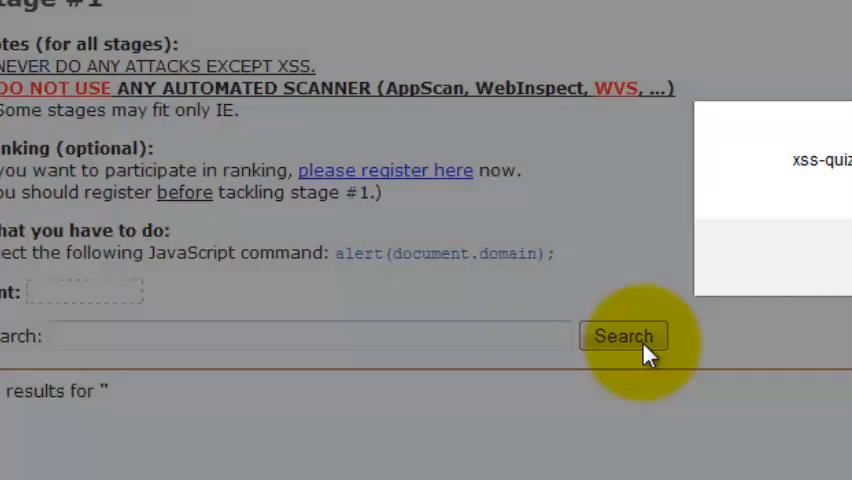
left_click(622, 336)
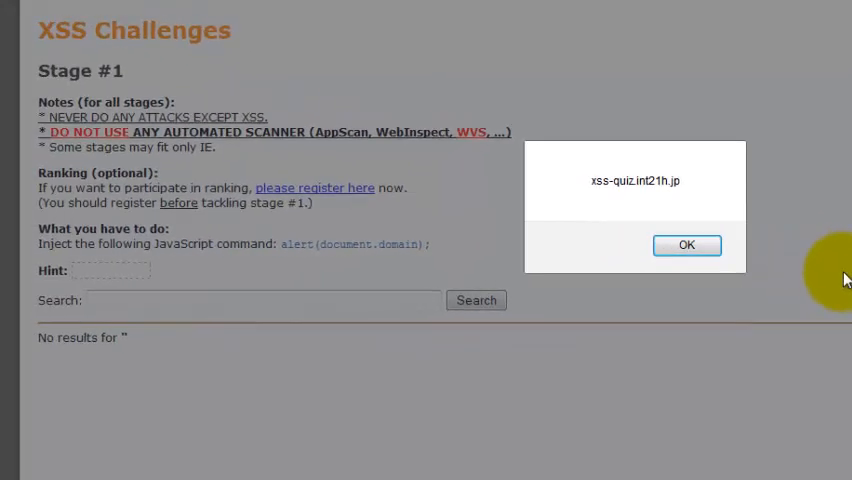
mouse_move(688, 244)
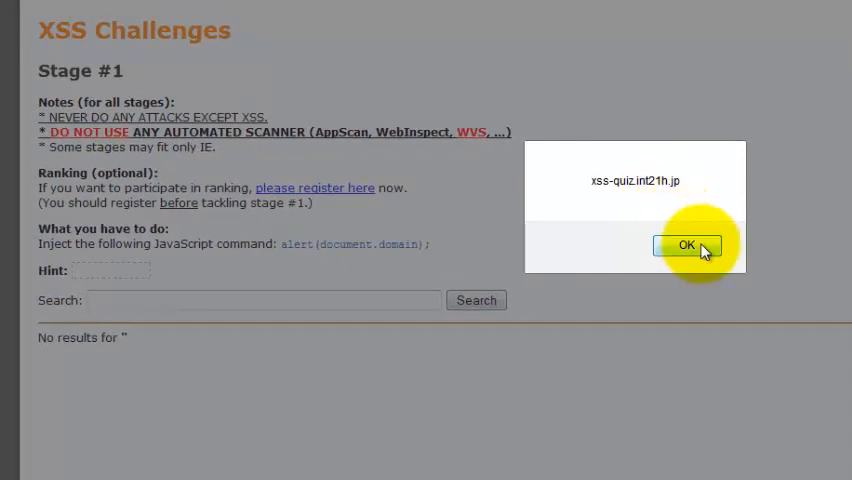
left_click(686, 246)
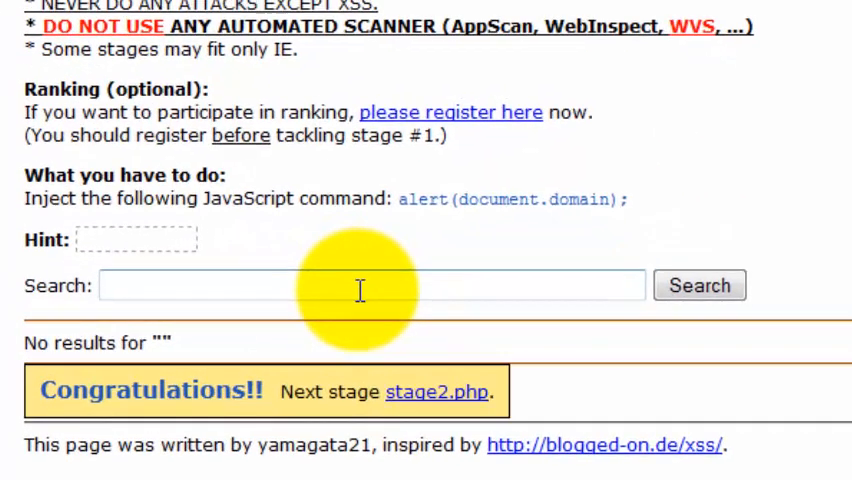
Step: Submit a document.cookie variant of the payload and dismiss the "Please use document.domain!!" warning
type("<sc")
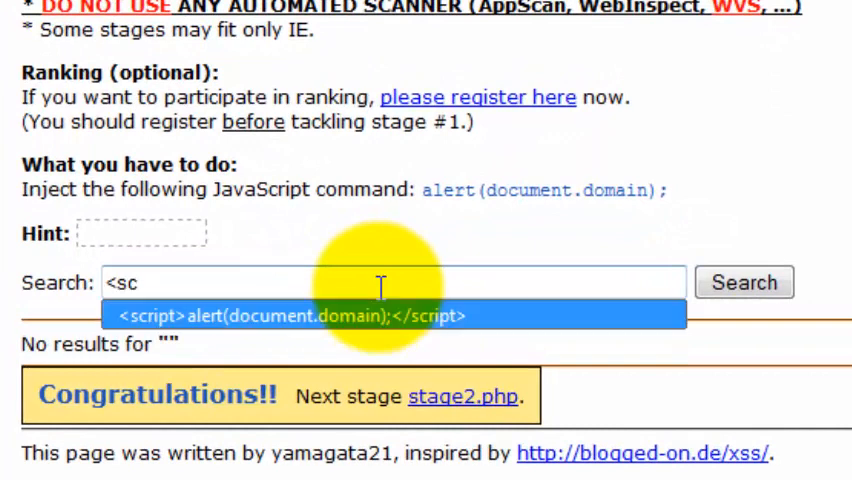
left_click(396, 316)
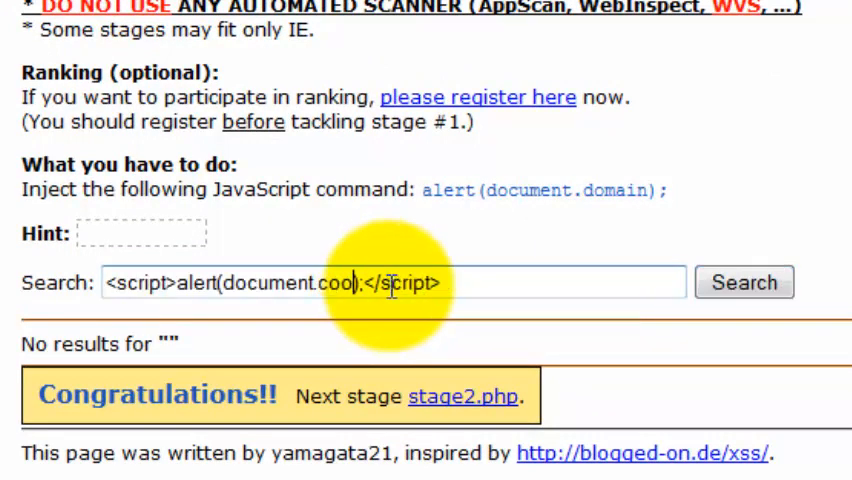
type("kie")
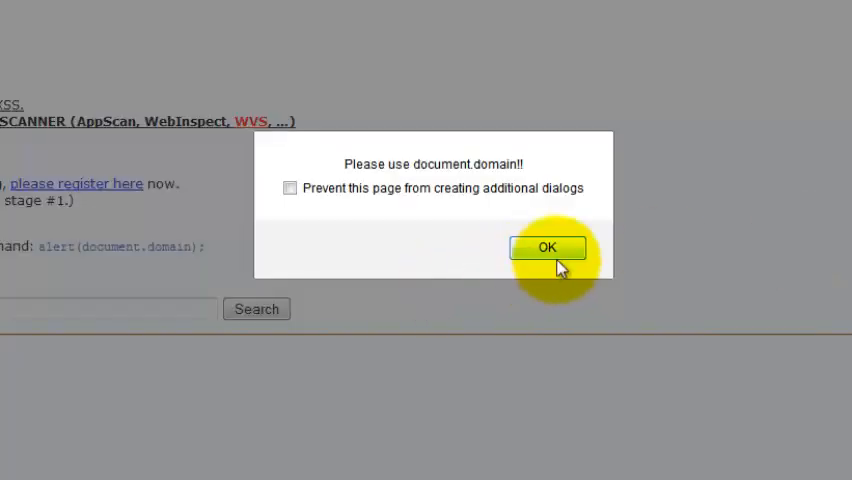
left_click(548, 246)
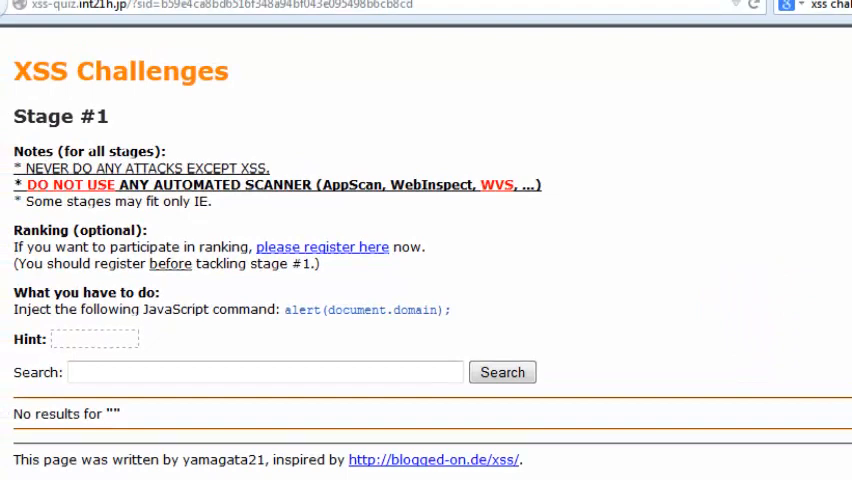
mouse_move(130, 126)
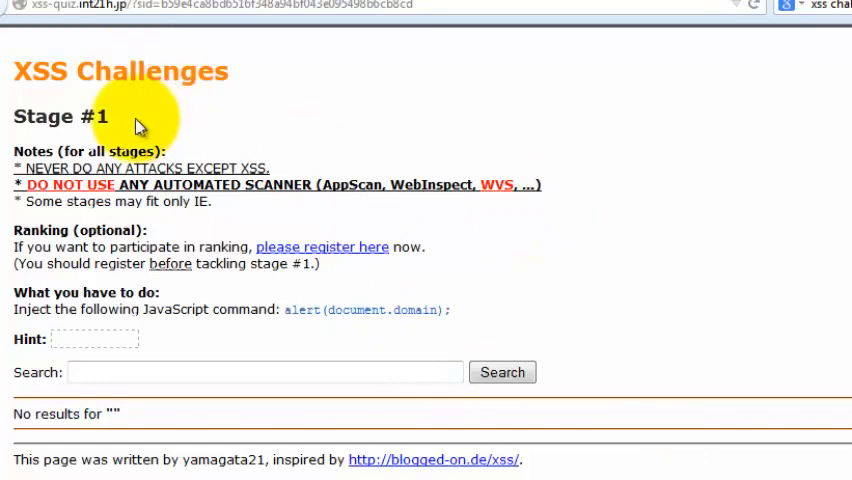
double_click(58, 116)
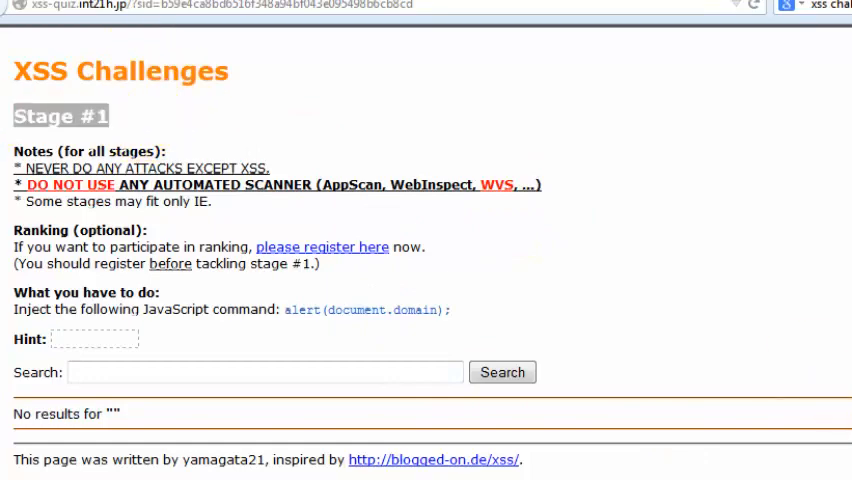